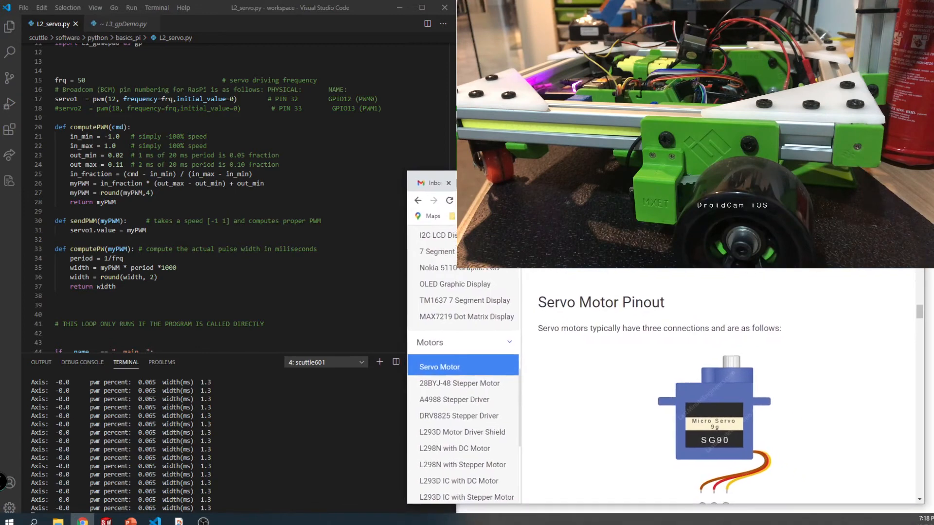
pyautogui.scroll(-3)
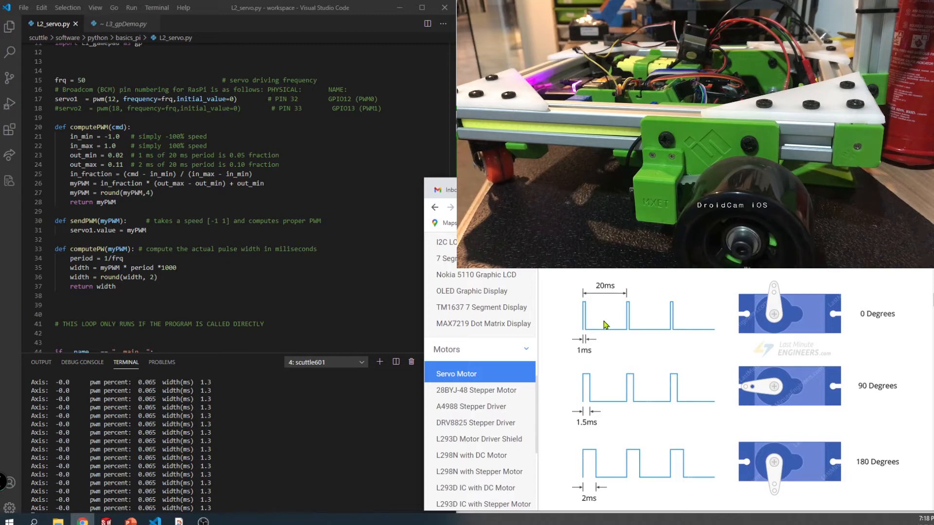
pyautogui.scroll(-3)
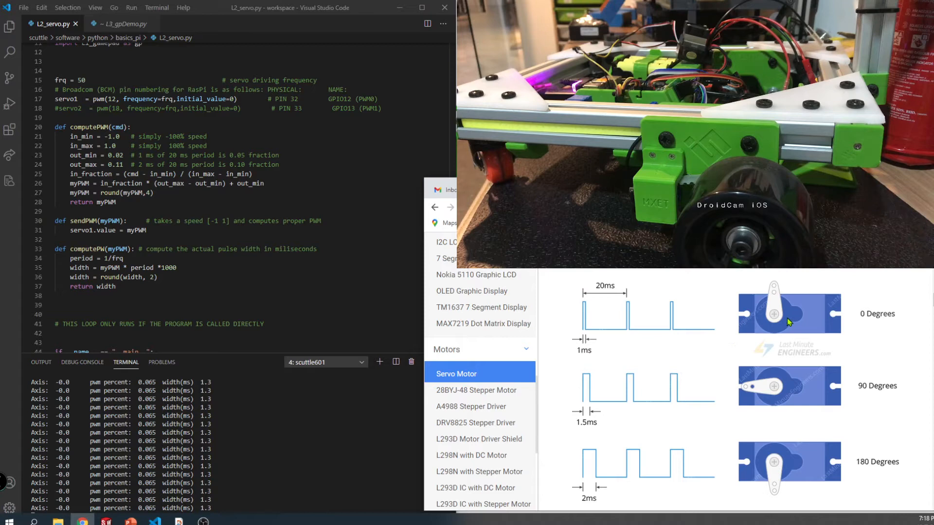
pyautogui.moveTo(588, 346)
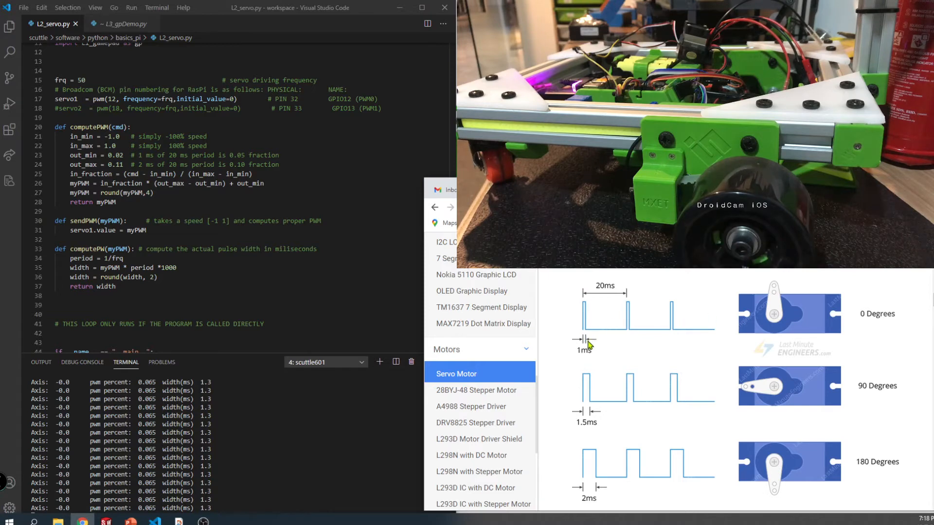
pyautogui.moveTo(651, 412)
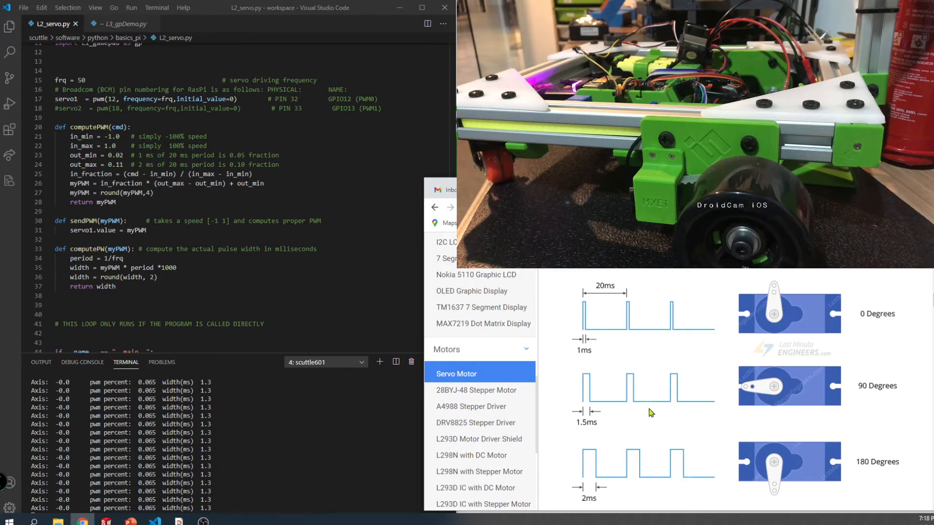
pyautogui.moveTo(786, 452)
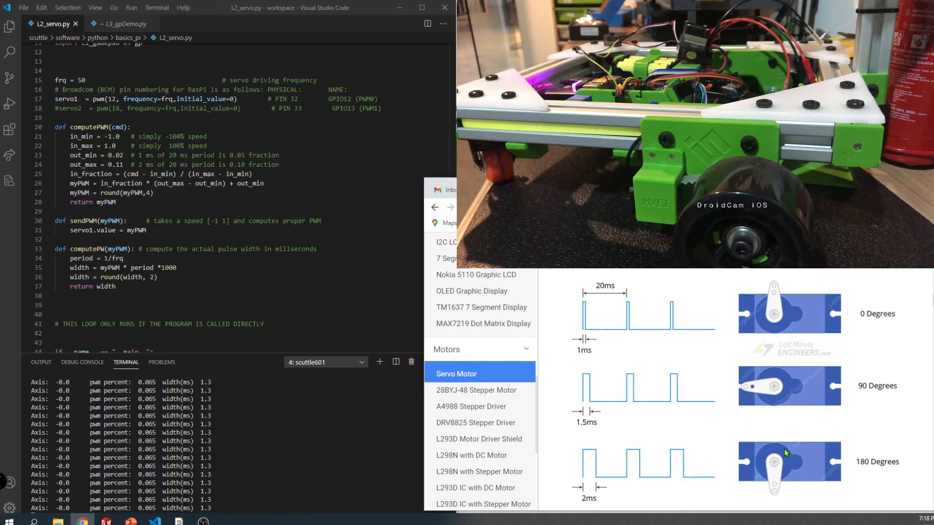
pyautogui.moveTo(635, 325)
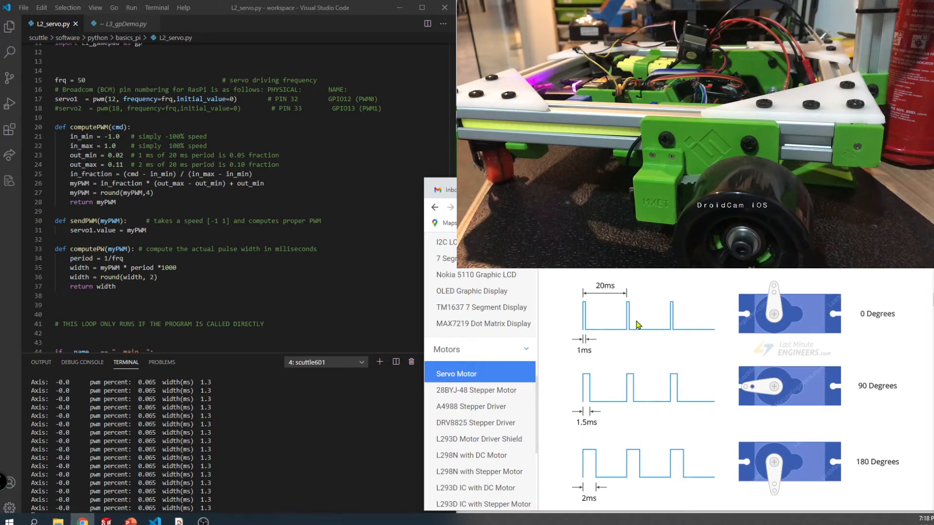
pyautogui.moveTo(659, 352)
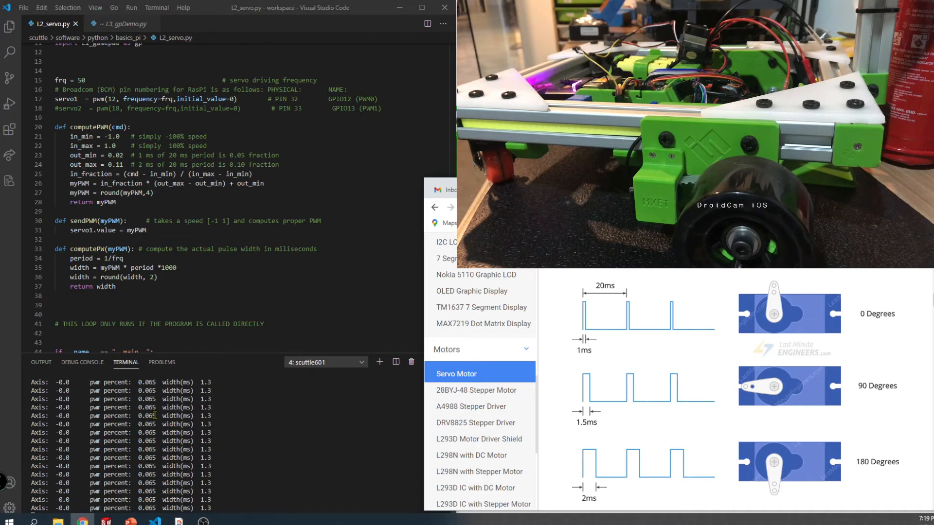
pyautogui.moveTo(630, 300)
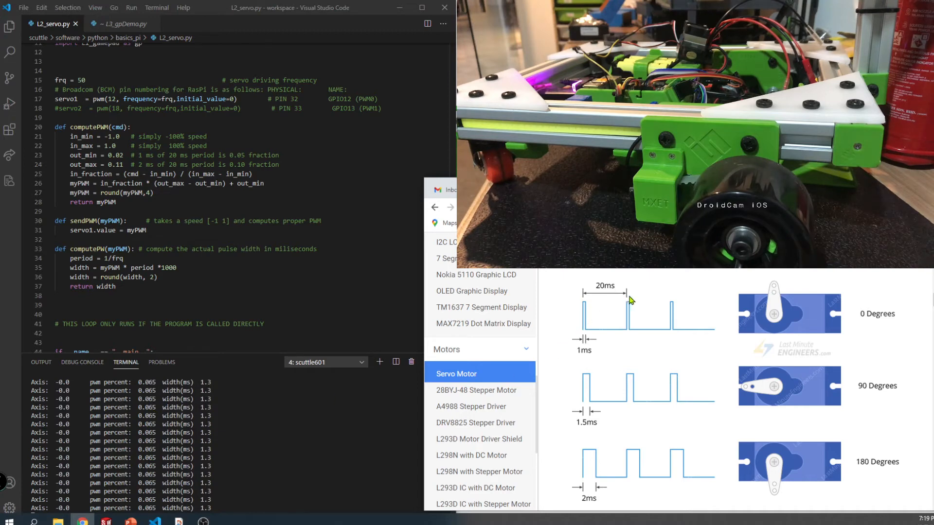
pyautogui.moveTo(597, 493)
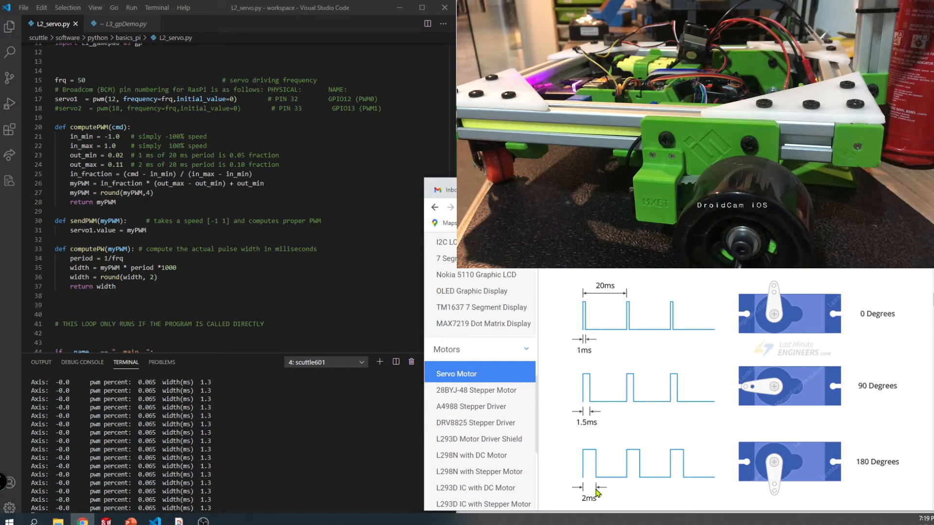
pyautogui.moveTo(603, 488)
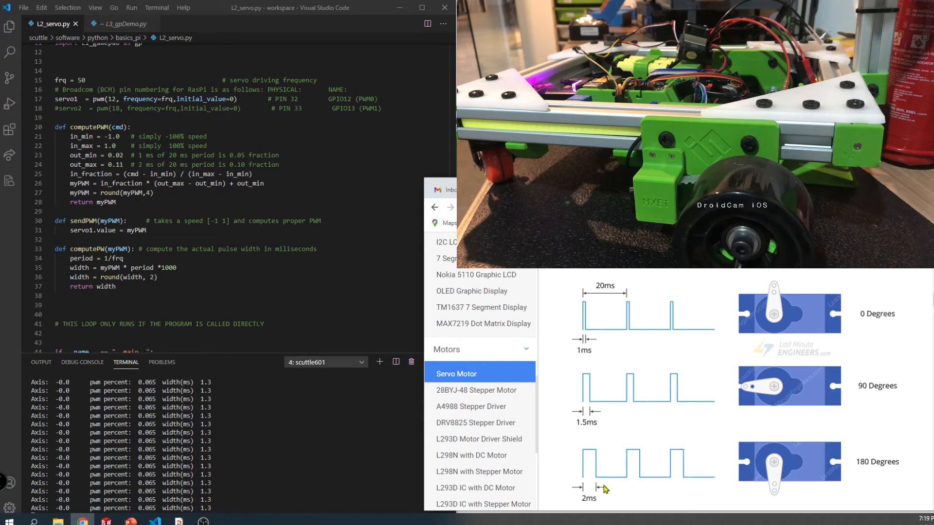
pyautogui.moveTo(595, 469)
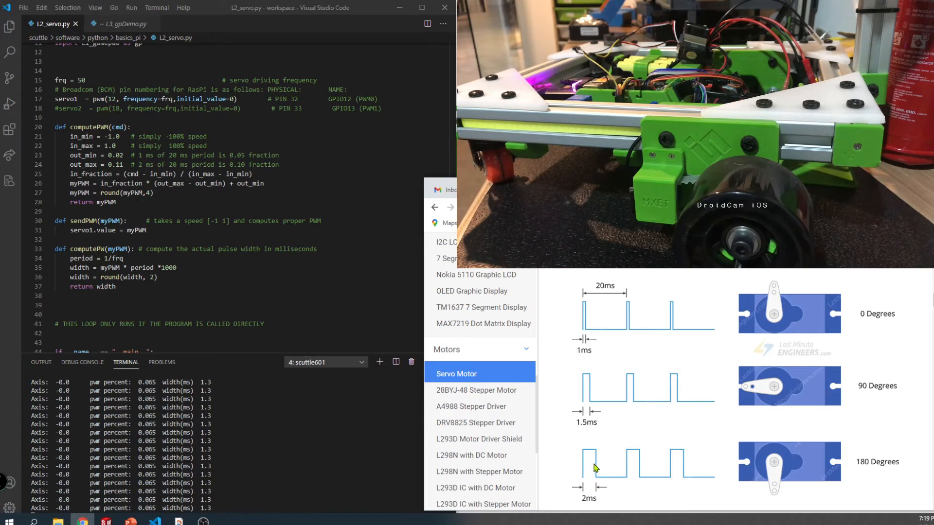
pyautogui.moveTo(598, 449)
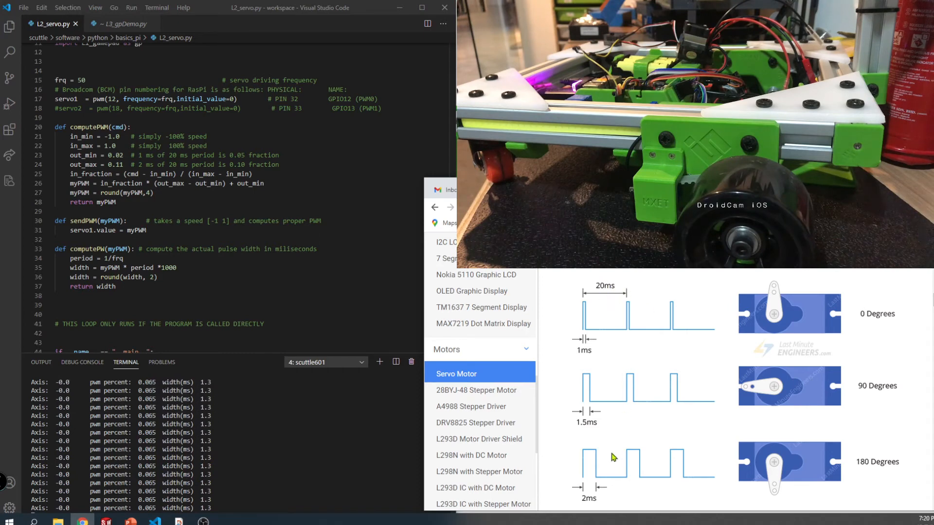
pyautogui.moveTo(598, 504)
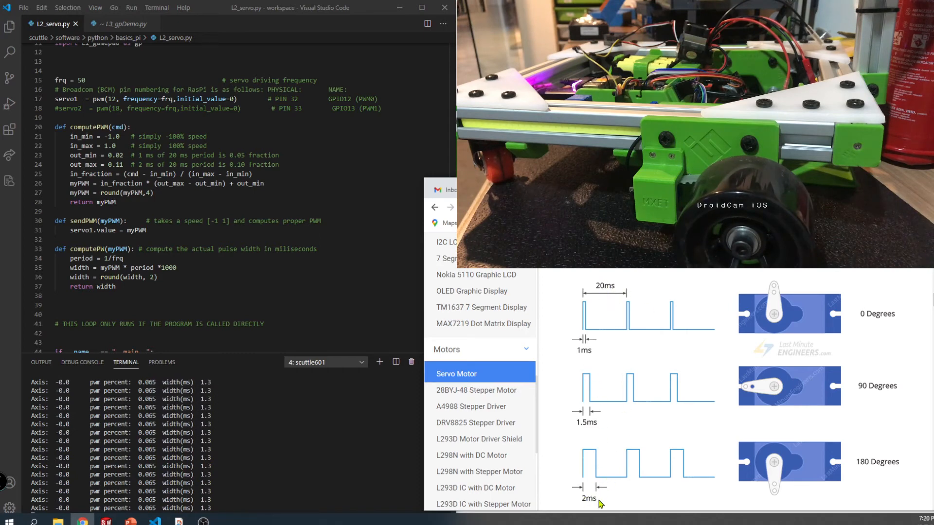
pyautogui.moveTo(574, 338)
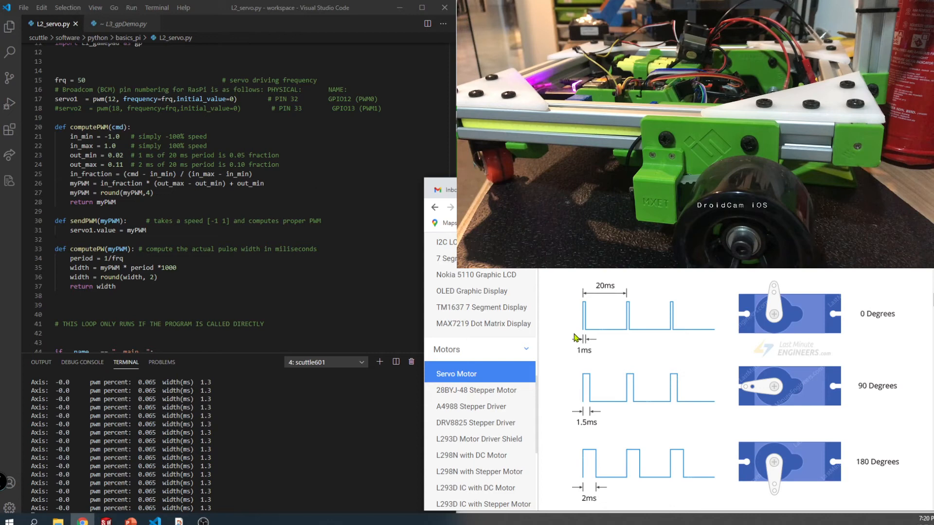
pyautogui.moveTo(586, 315)
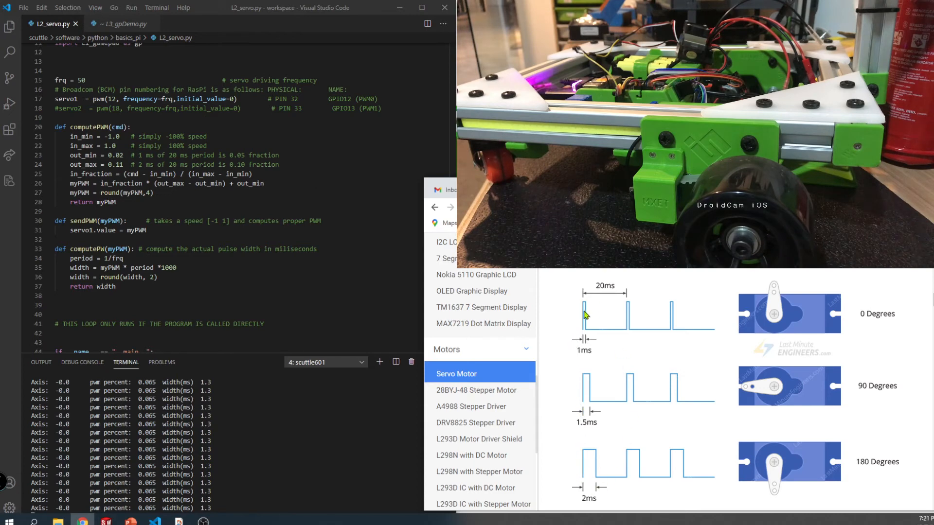